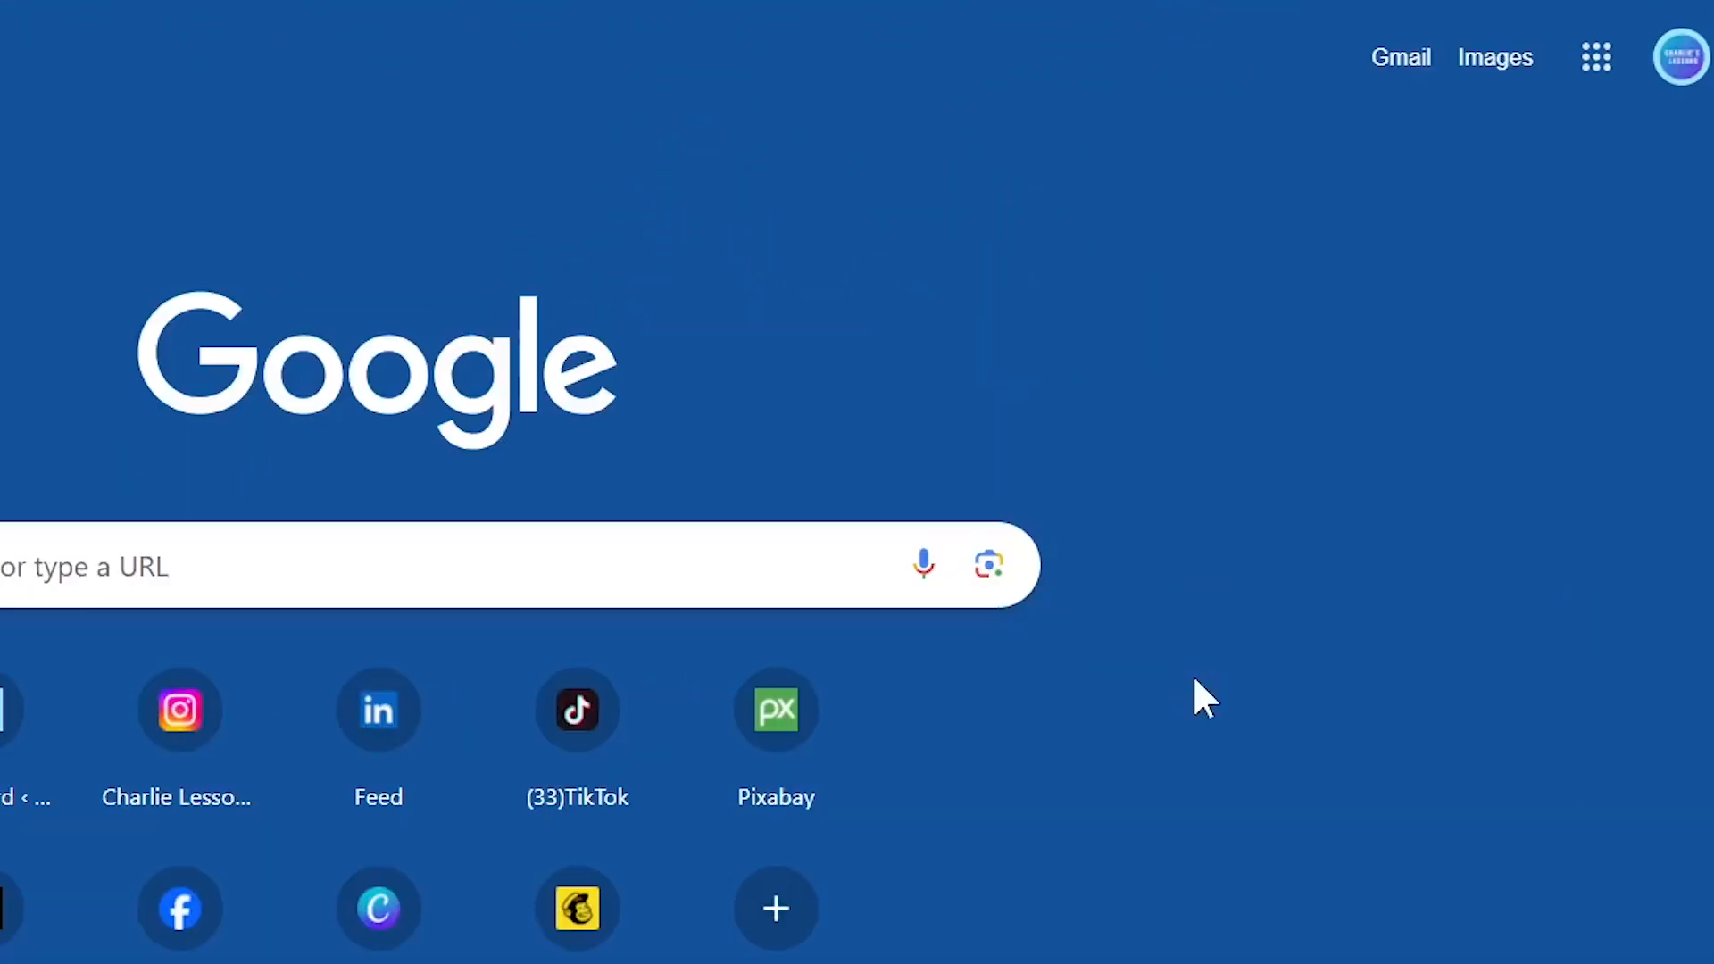
- Open the Google apps launcher on the Chrome new tab page
click(1595, 57)
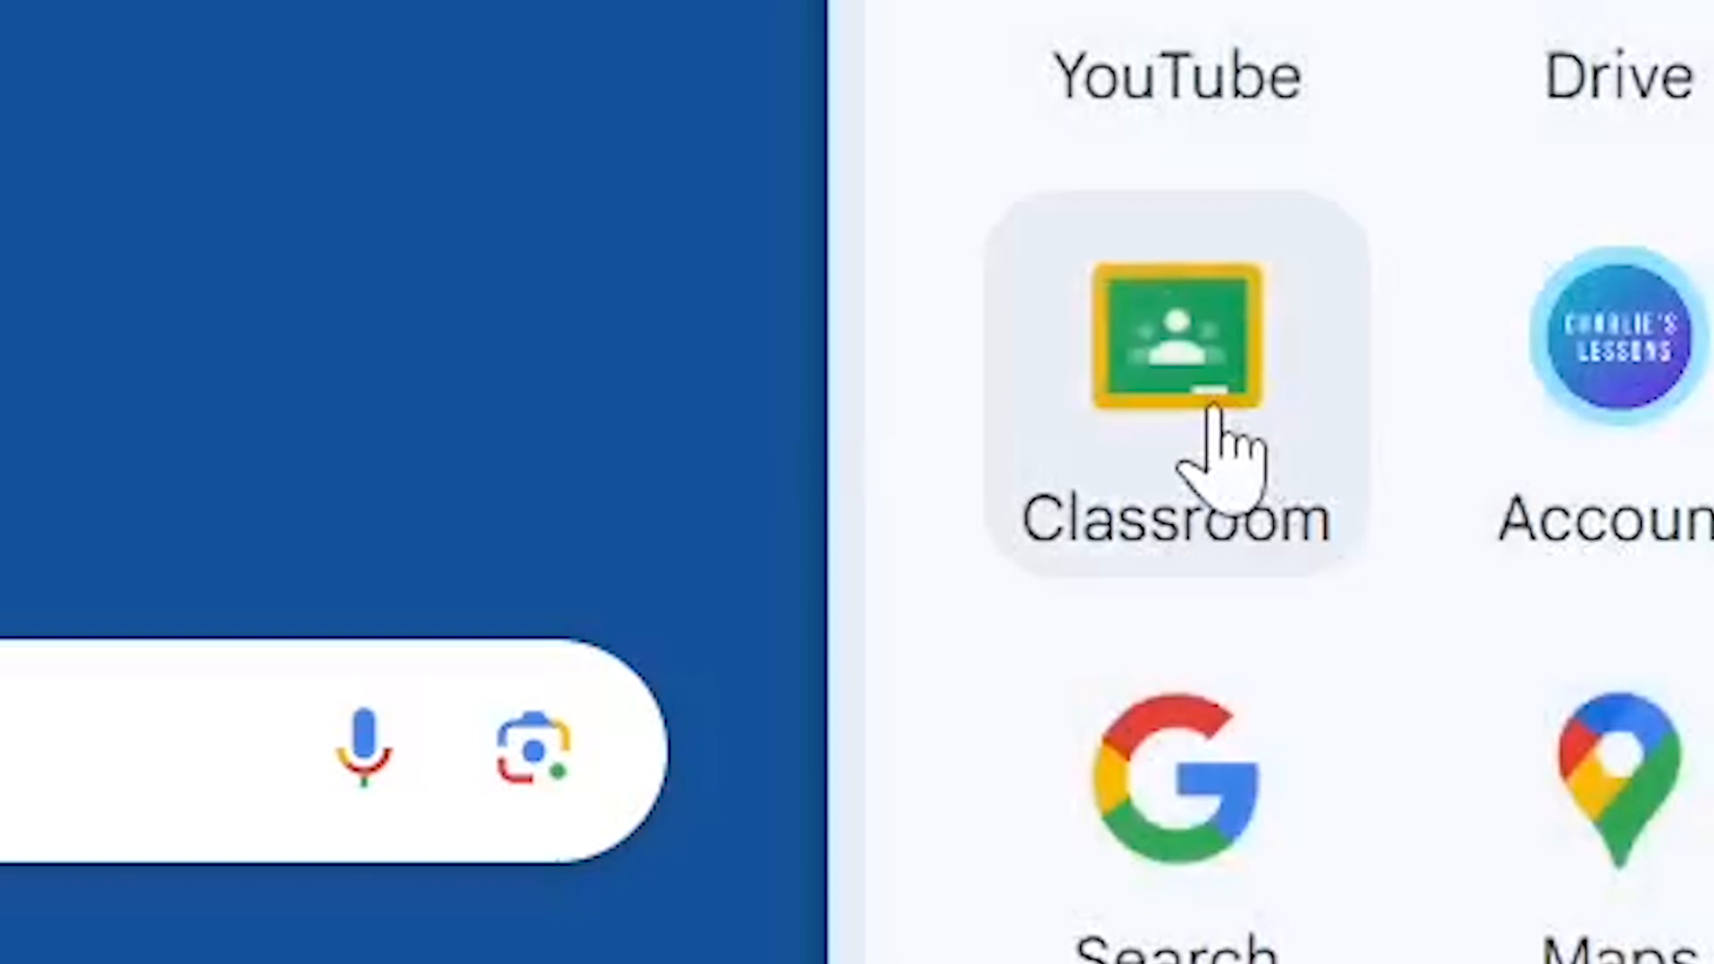
- Launch Google Classroom and enter My English class
click(1175, 345)
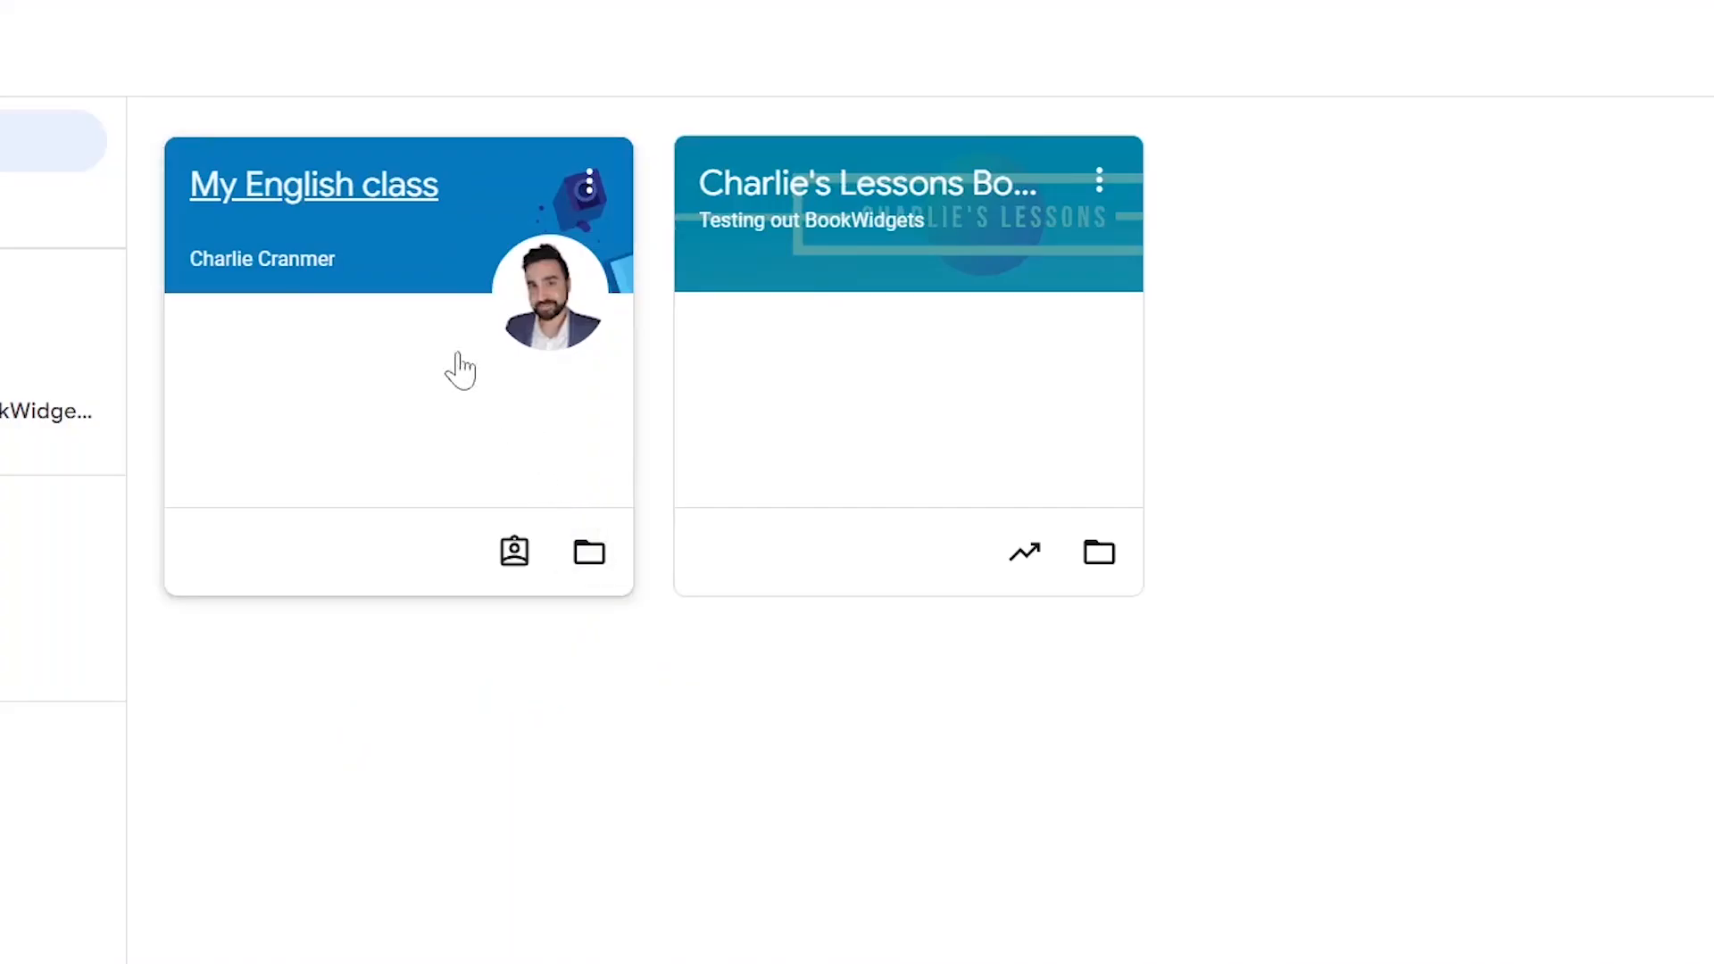
mouse_move(410, 218)
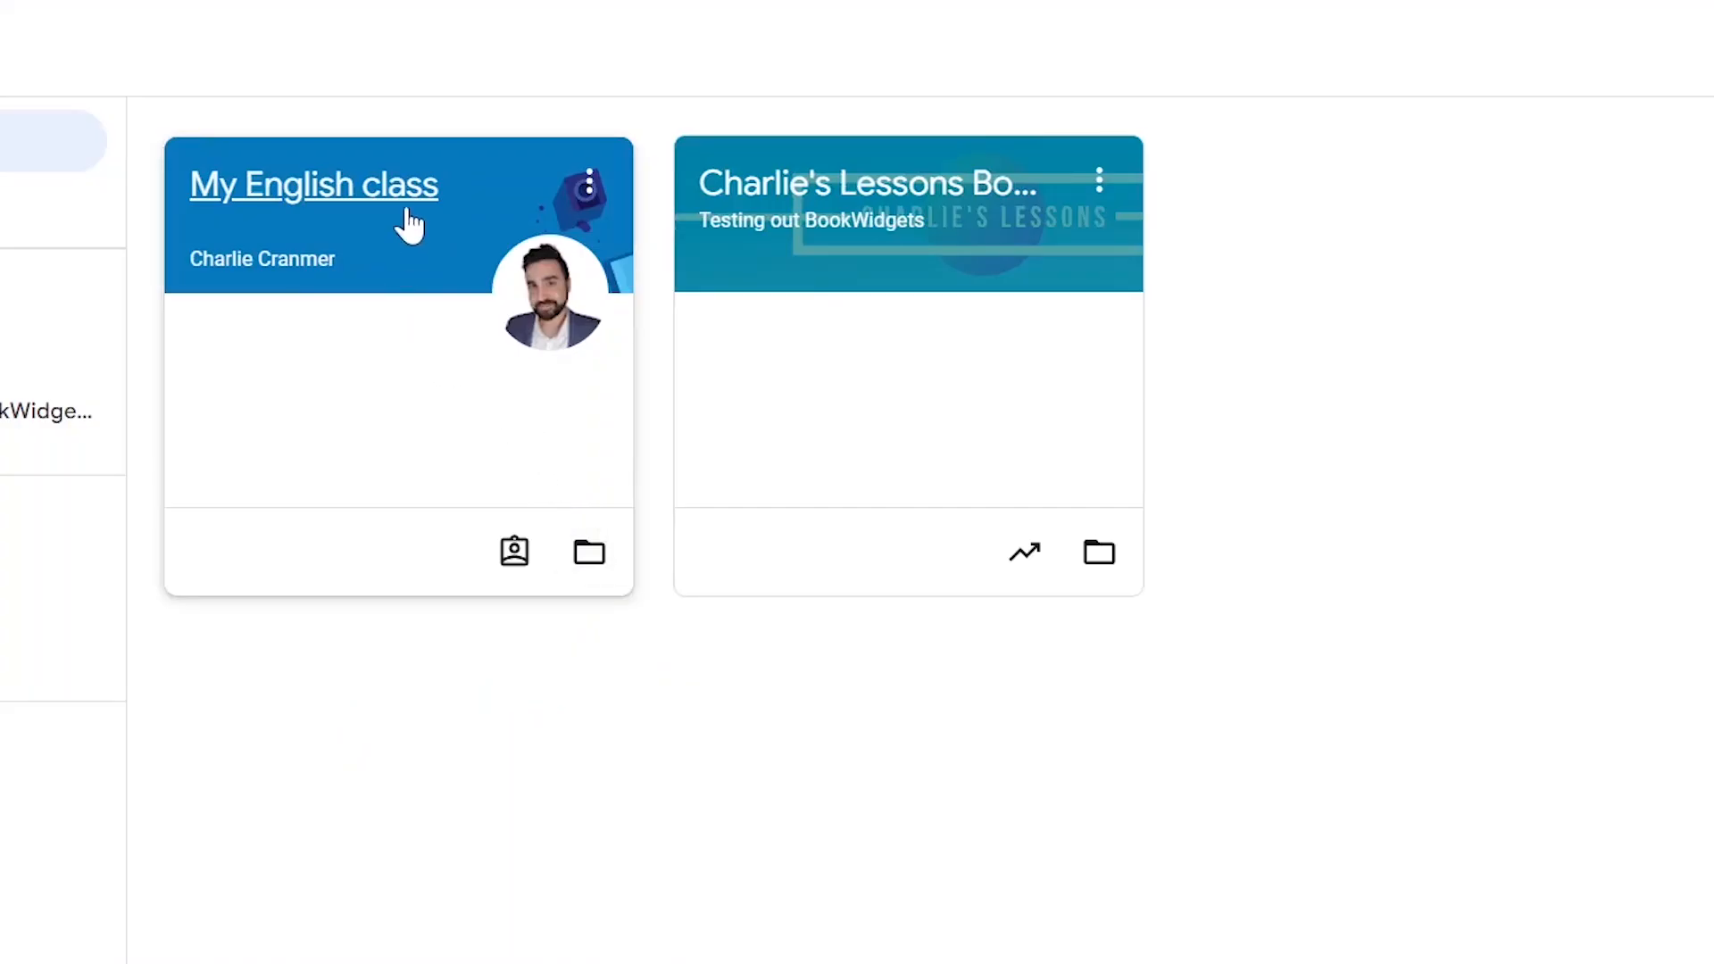
click(313, 184)
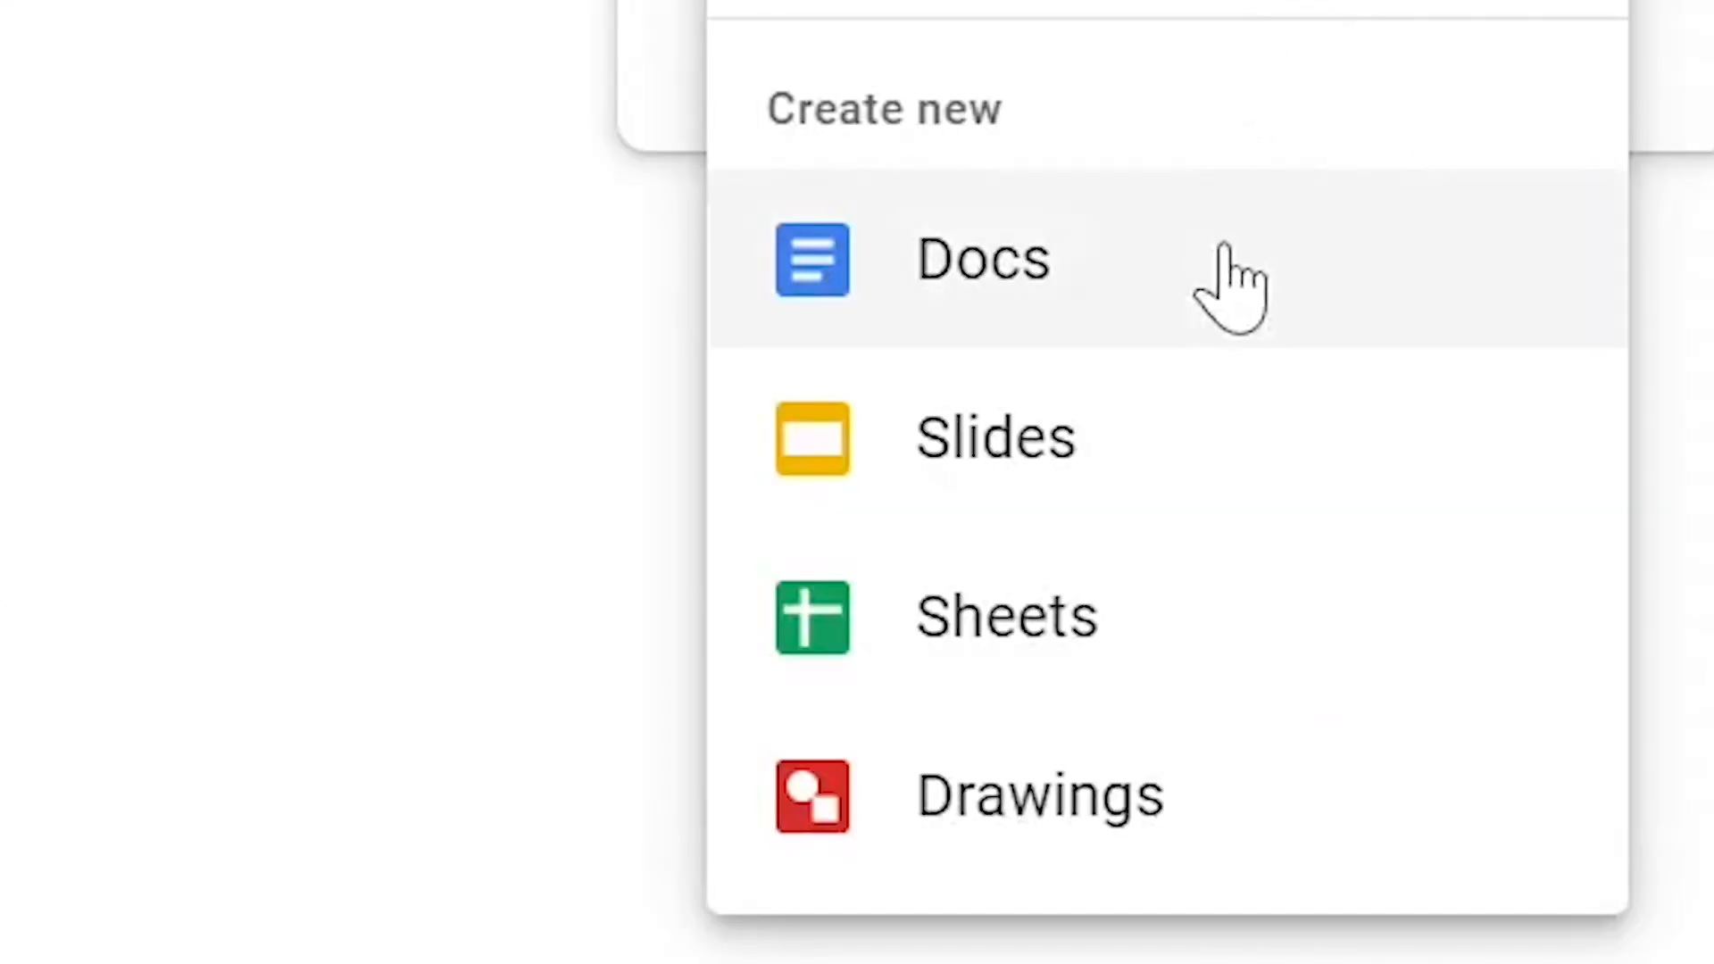
mouse_move(1224, 459)
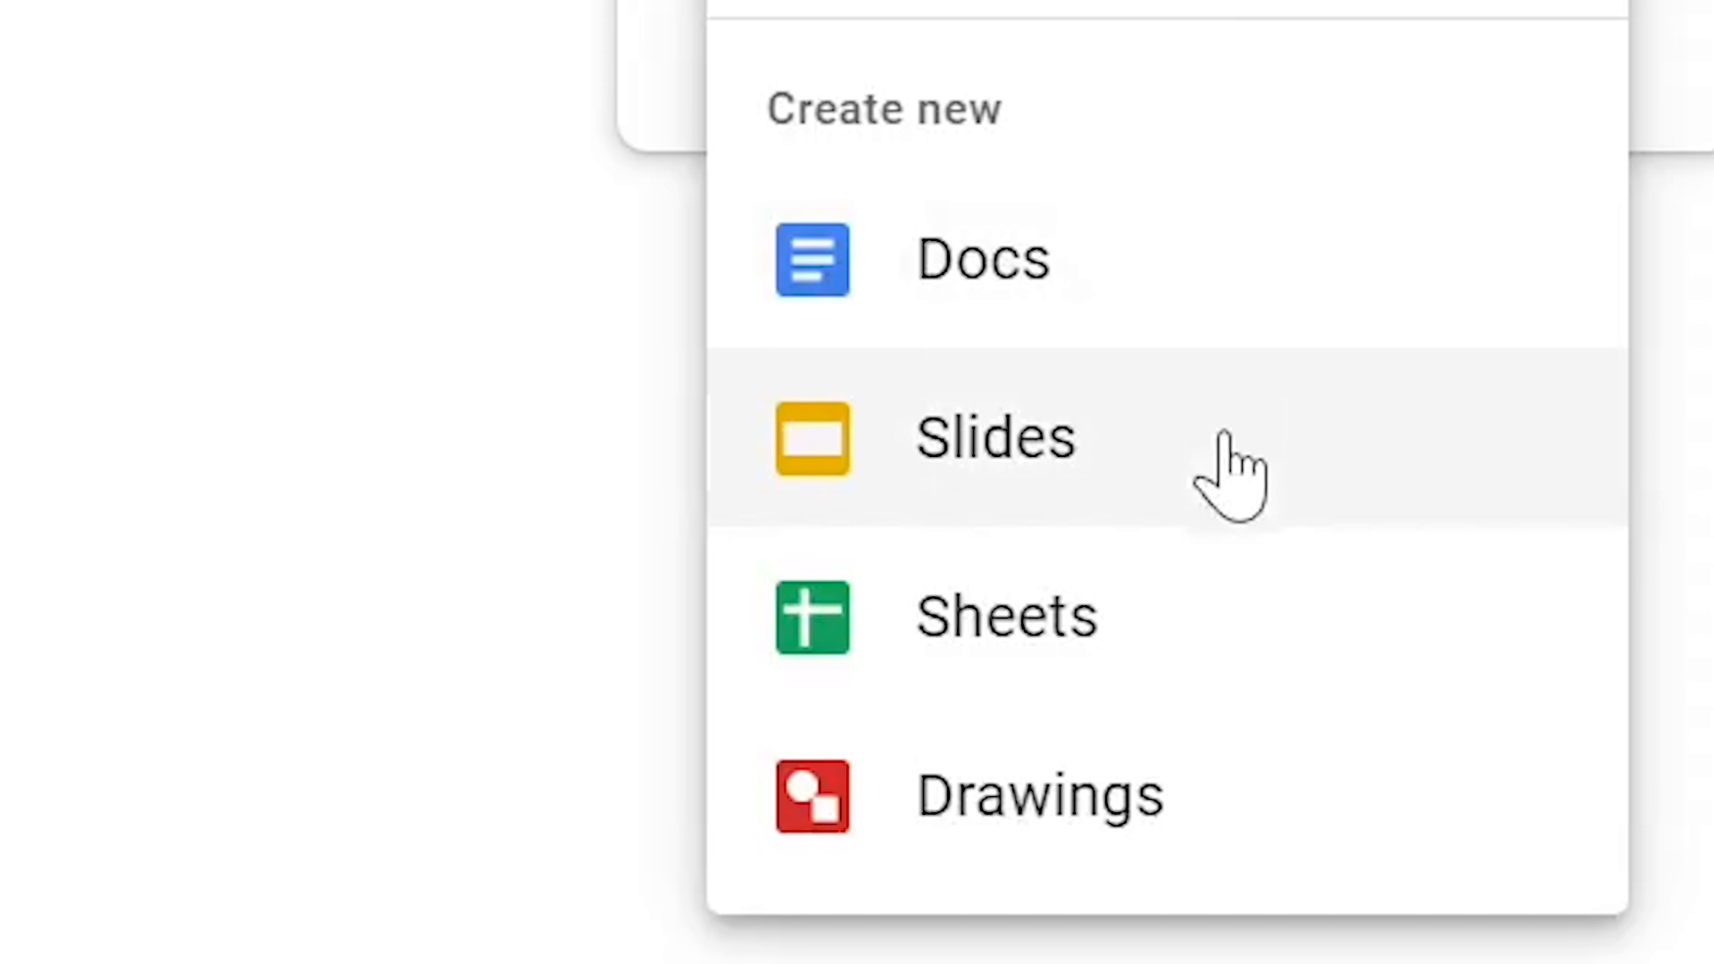
mouse_move(1203, 842)
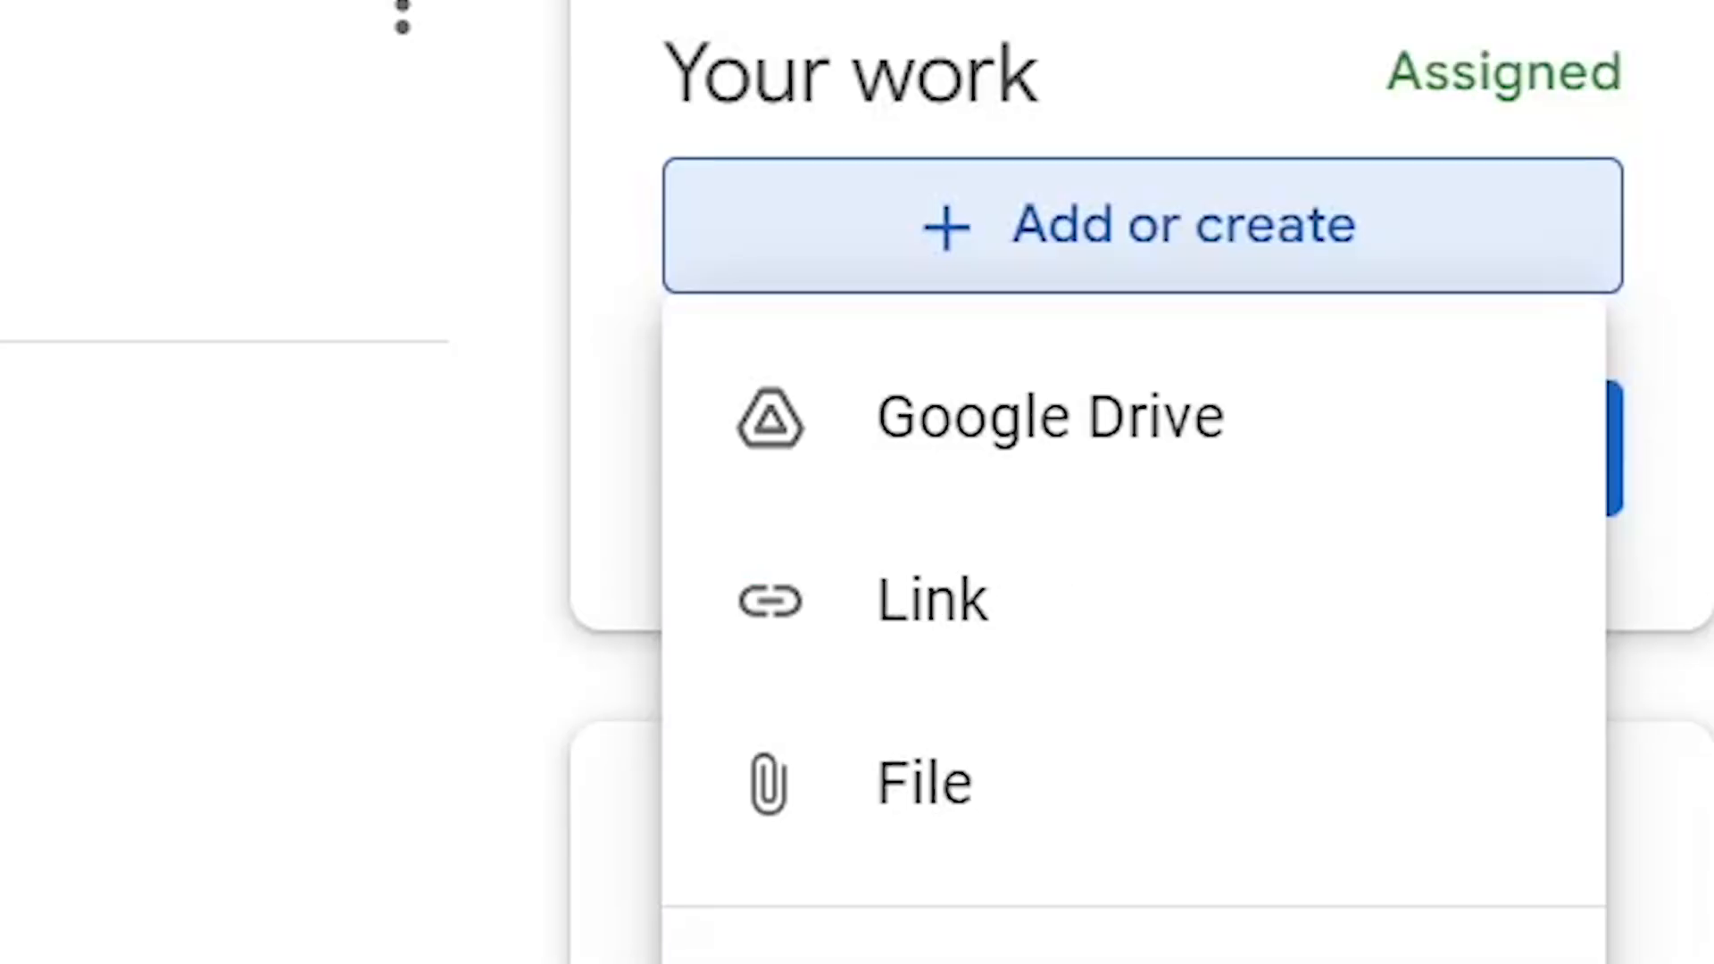
mouse_move(1267, 672)
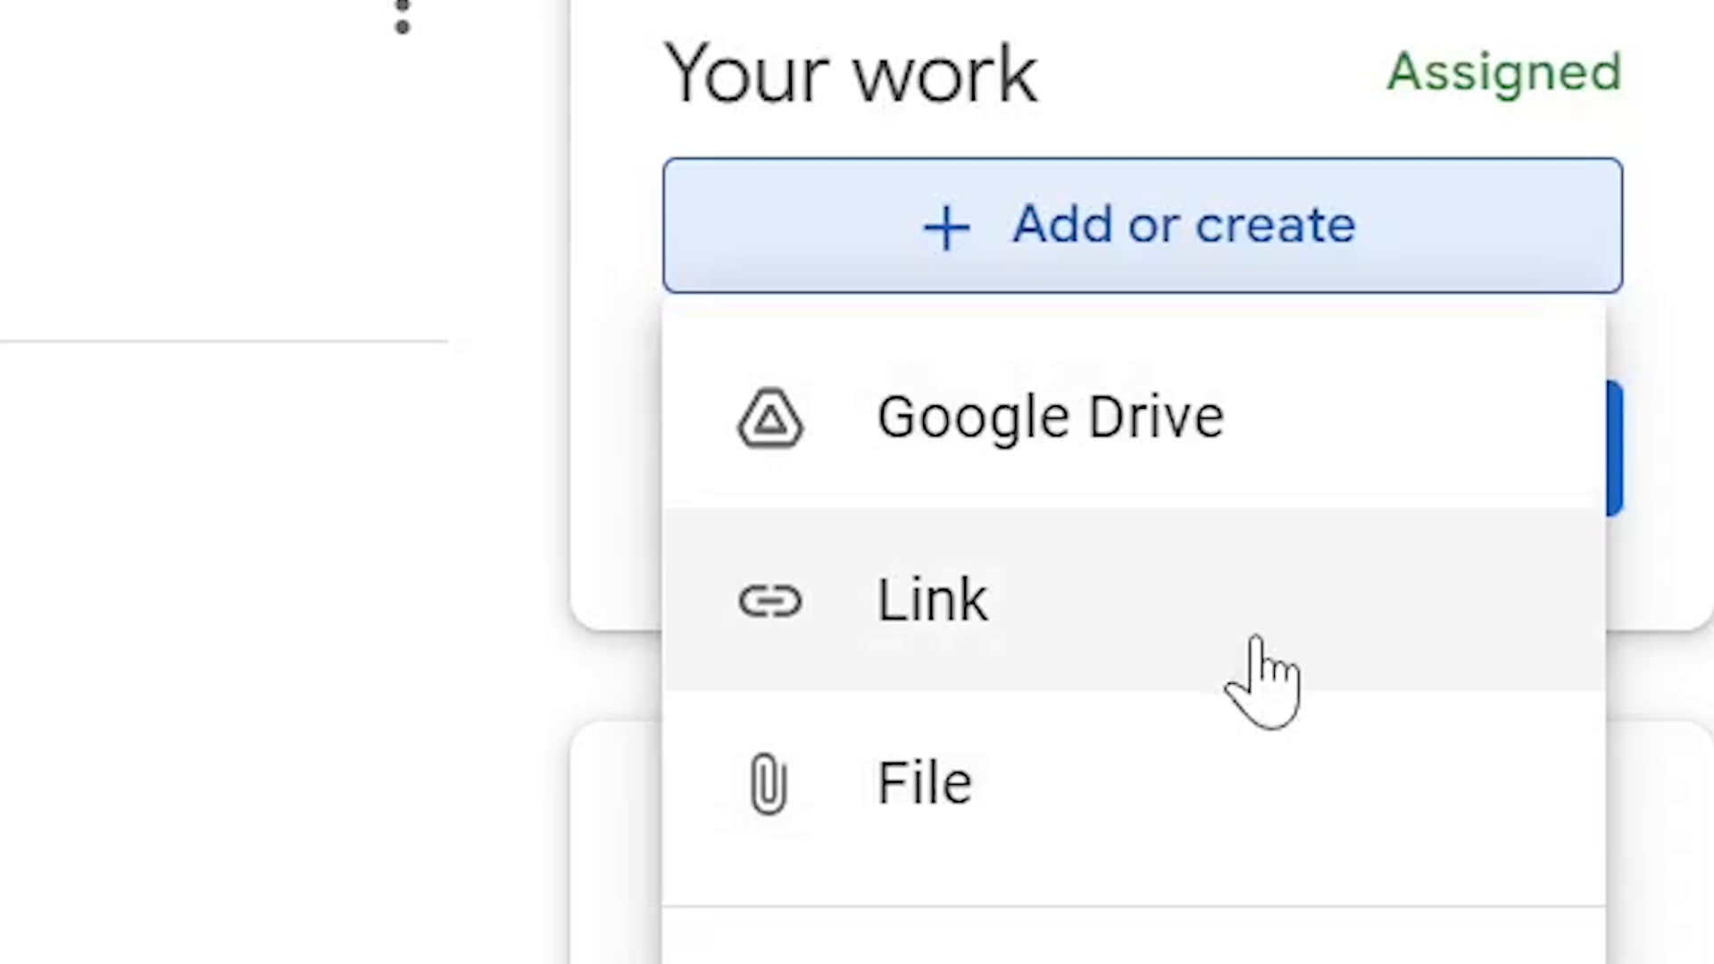
mouse_move(1202, 852)
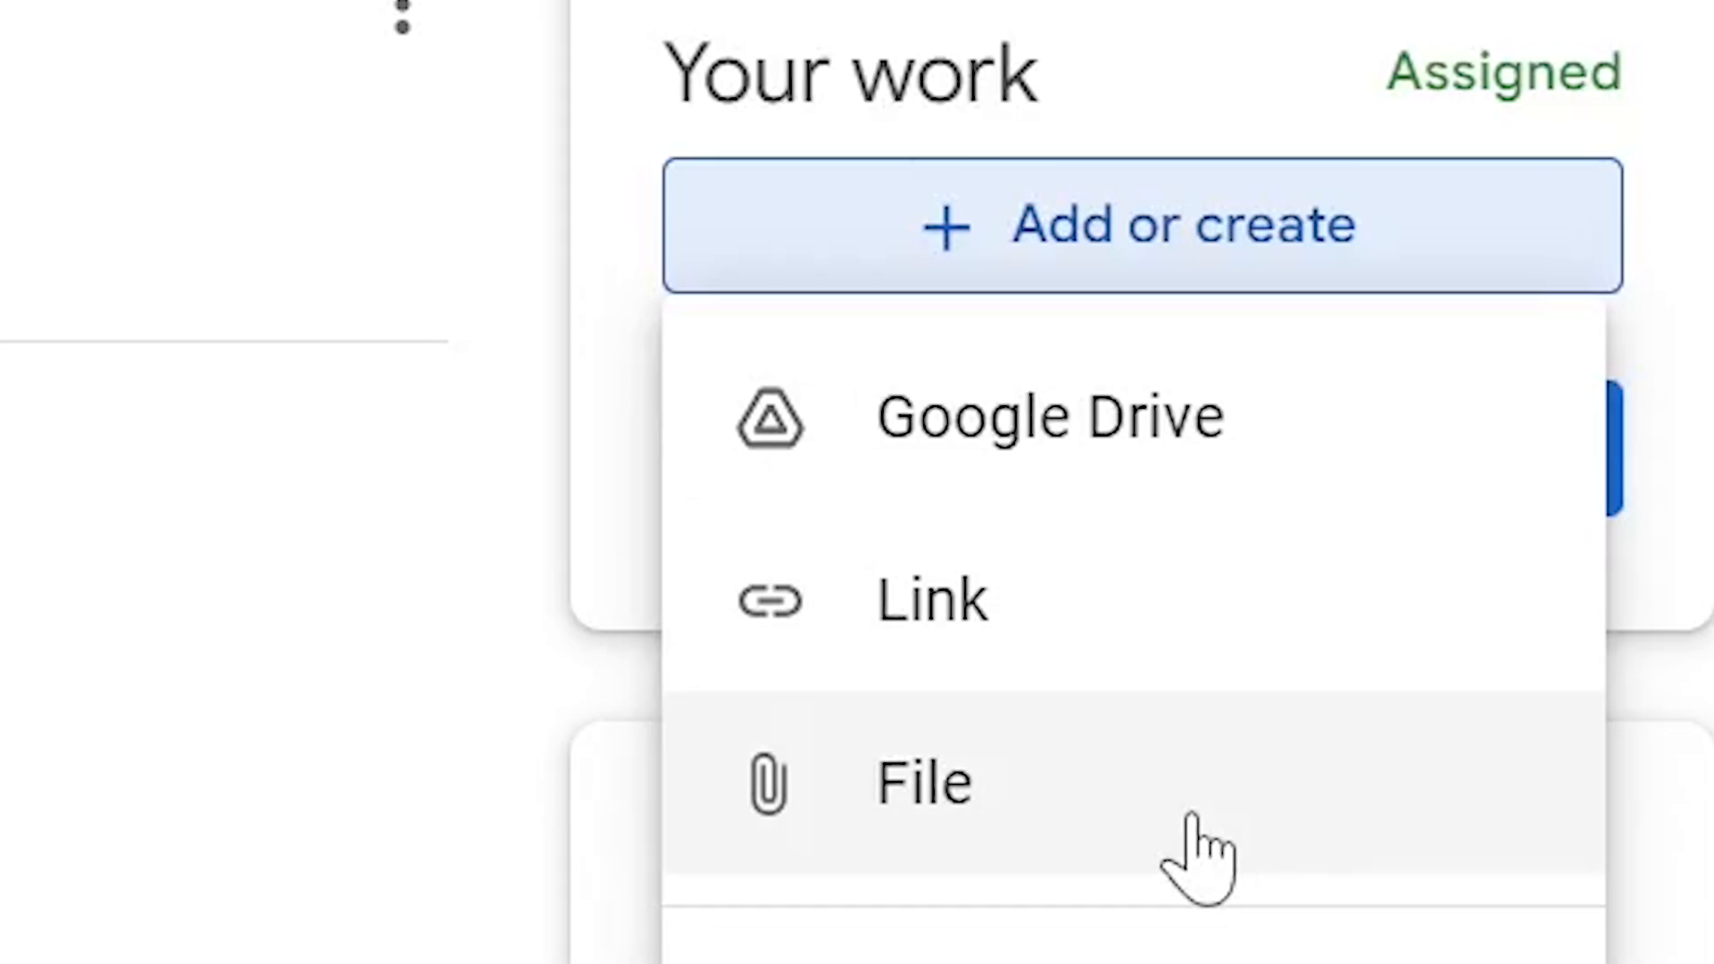
mouse_move(1223, 471)
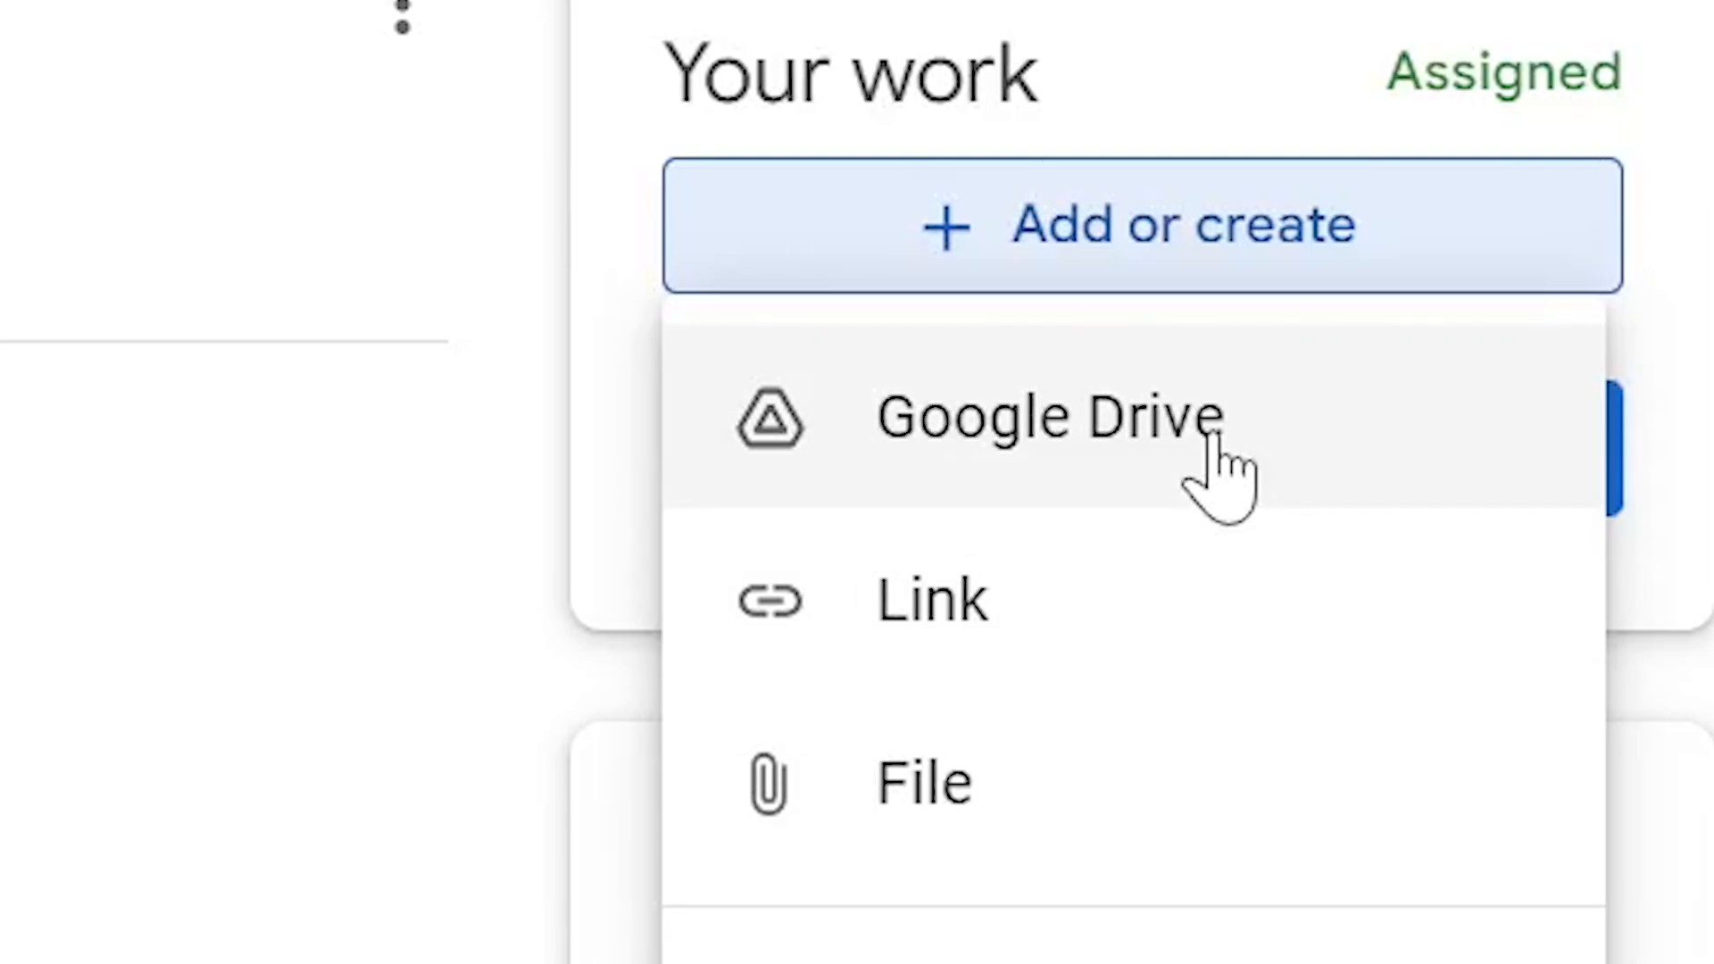
- Attach 'My First English Assignment' from Google Drive to Your work
click(1047, 418)
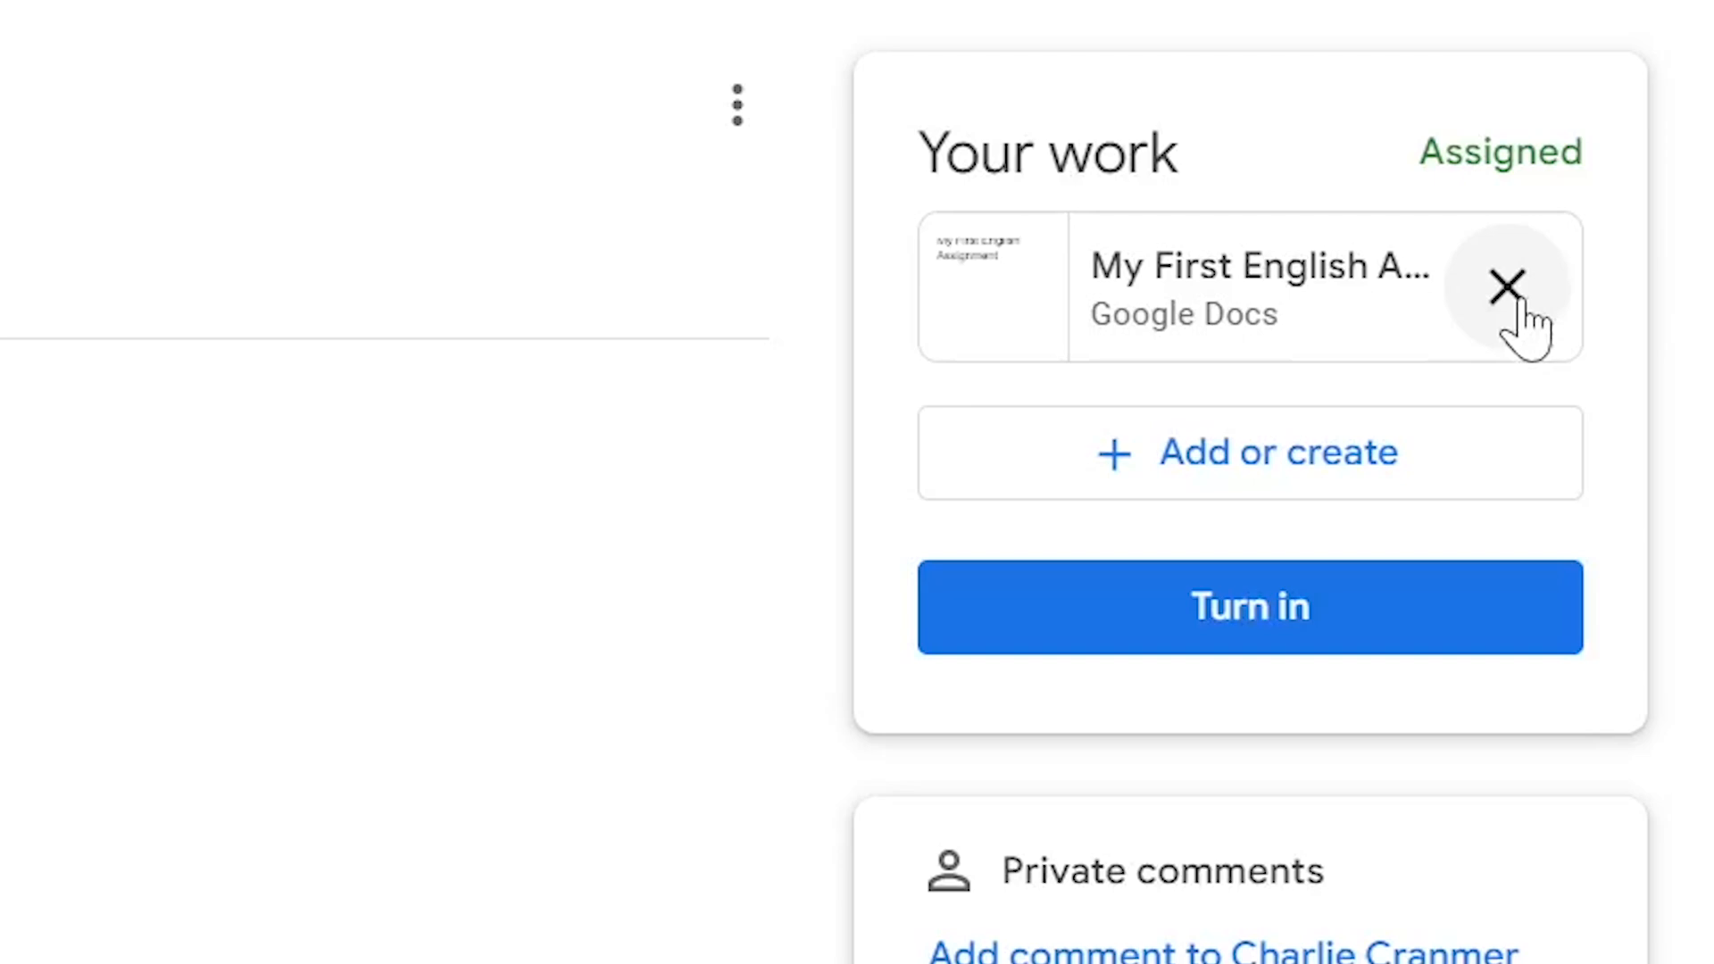
mouse_move(1530, 327)
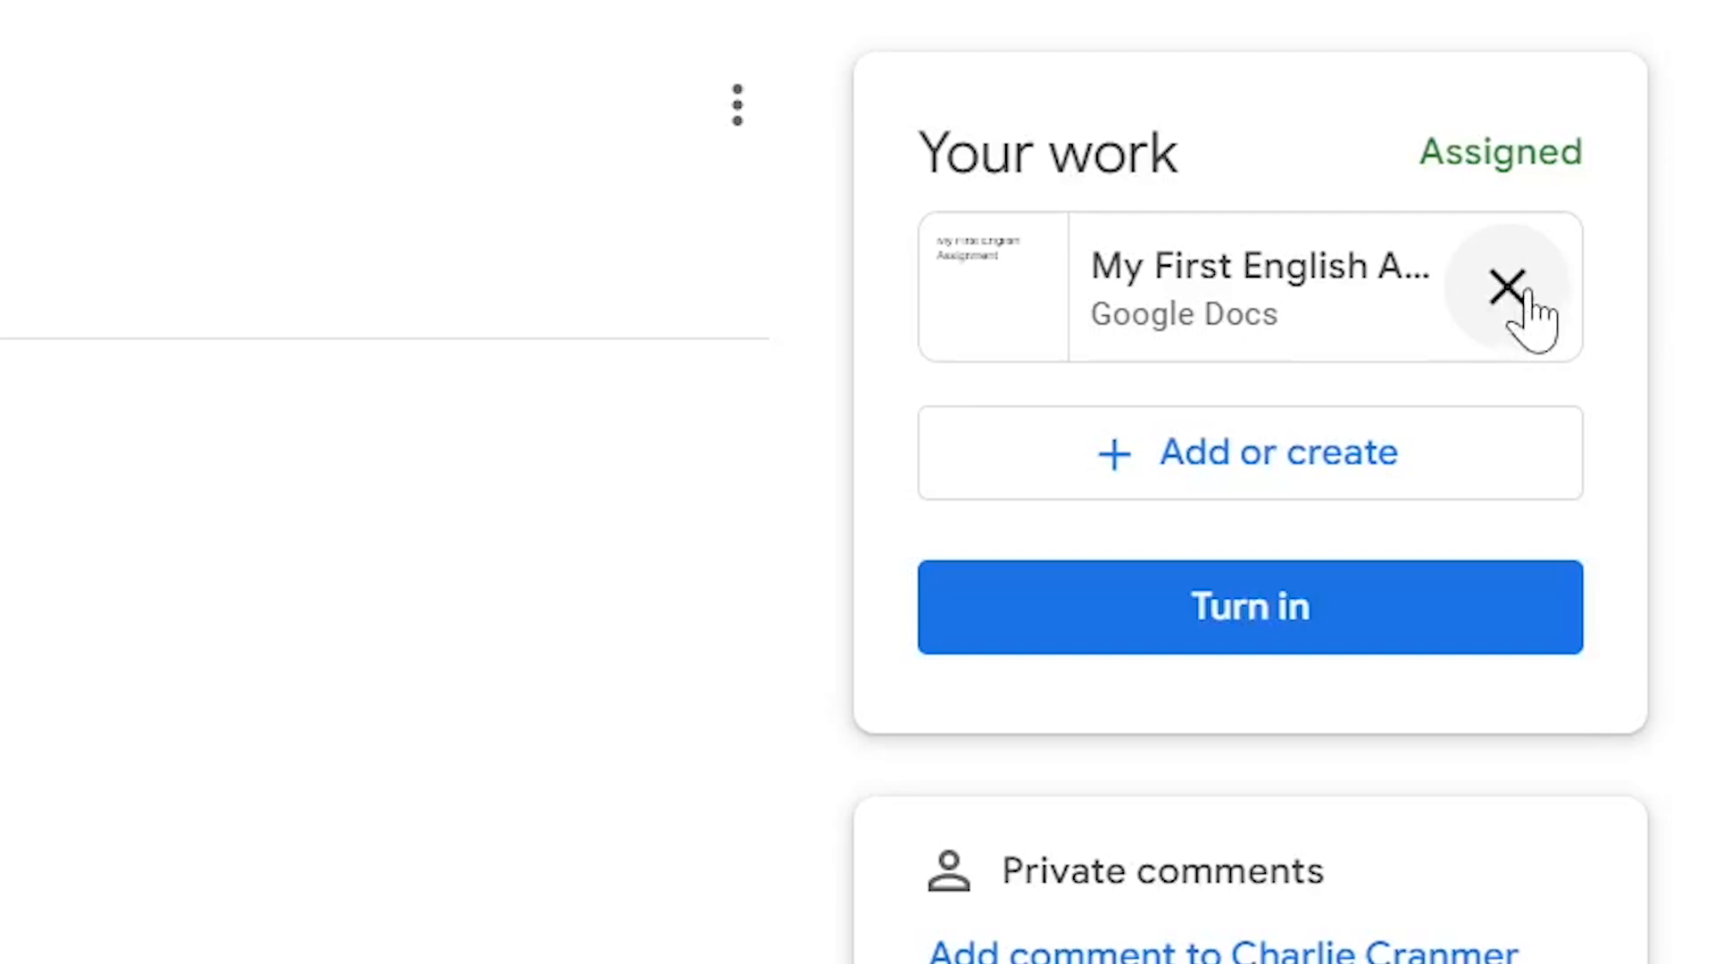
mouse_move(1368, 541)
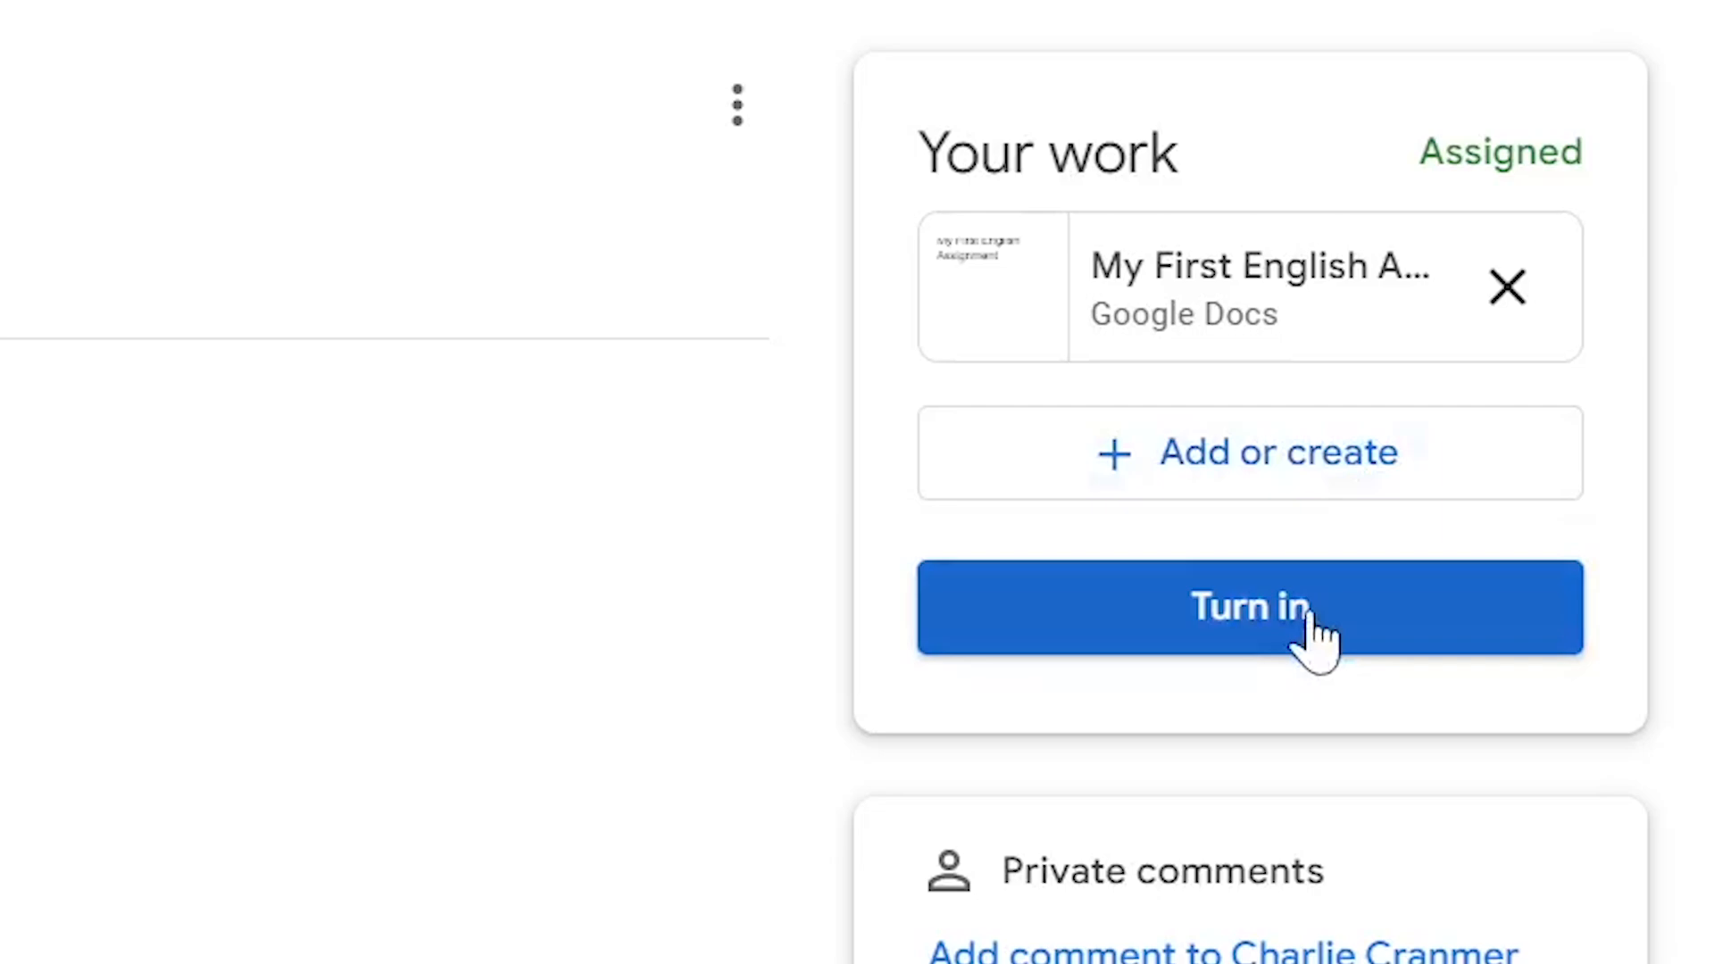
- Turn in 'My First English Assignment' with its attached Docs file
click(1249, 607)
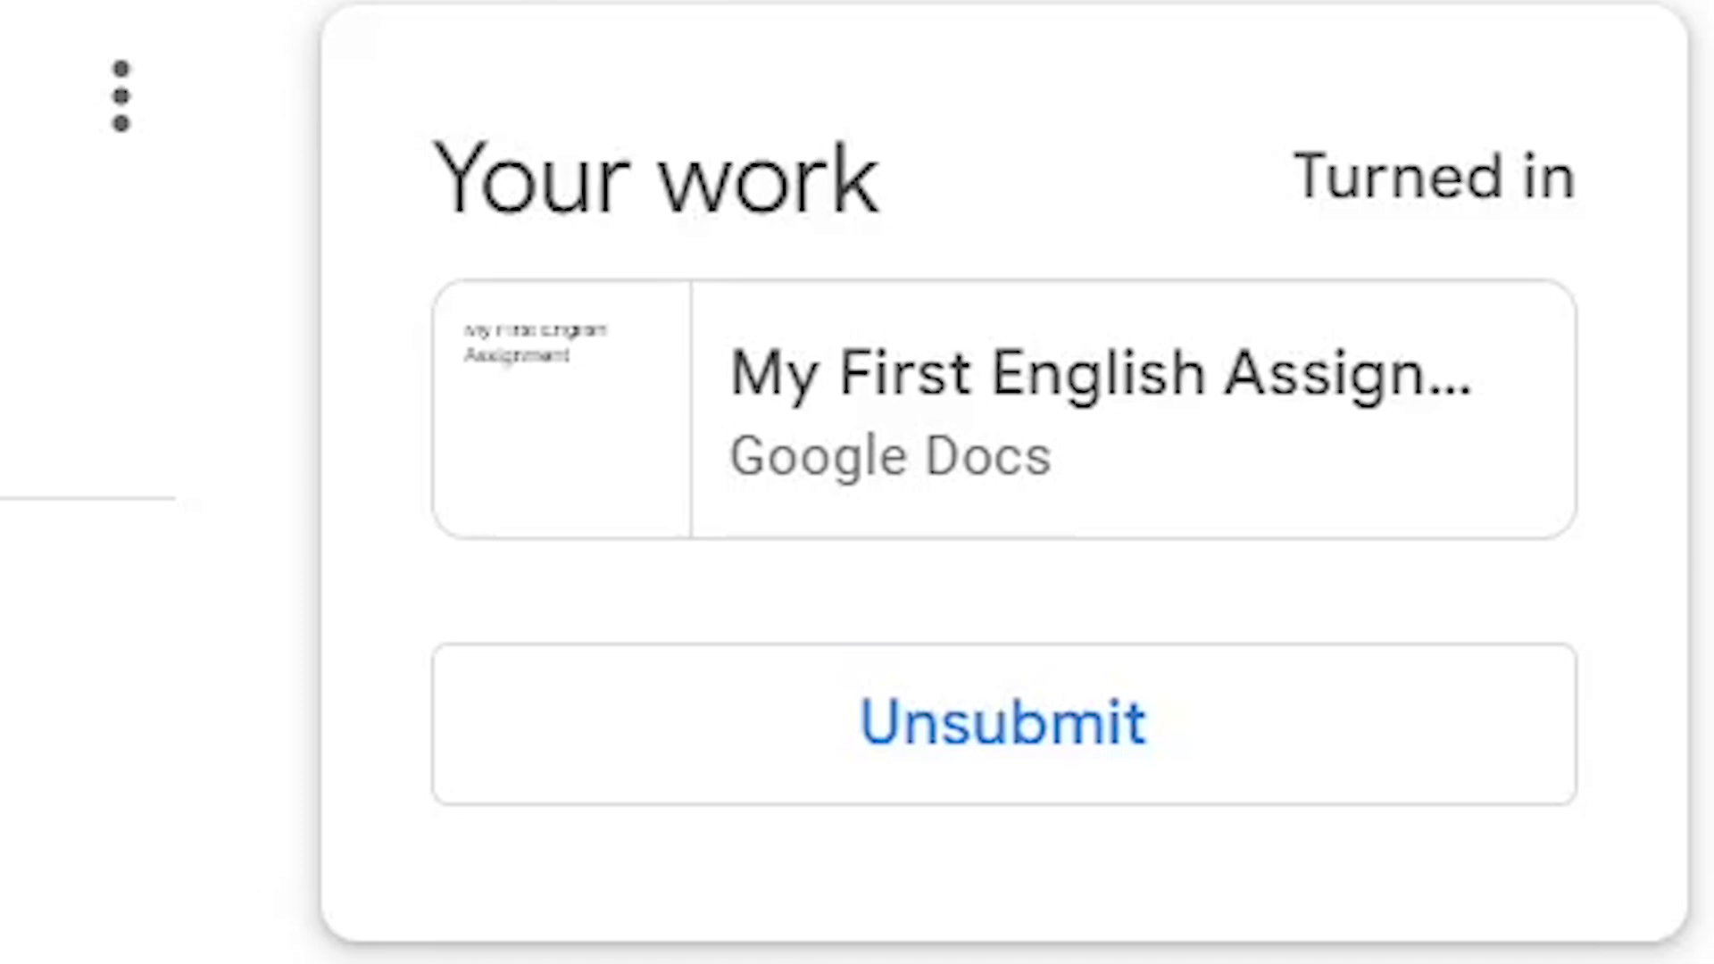
mouse_move(1361, 759)
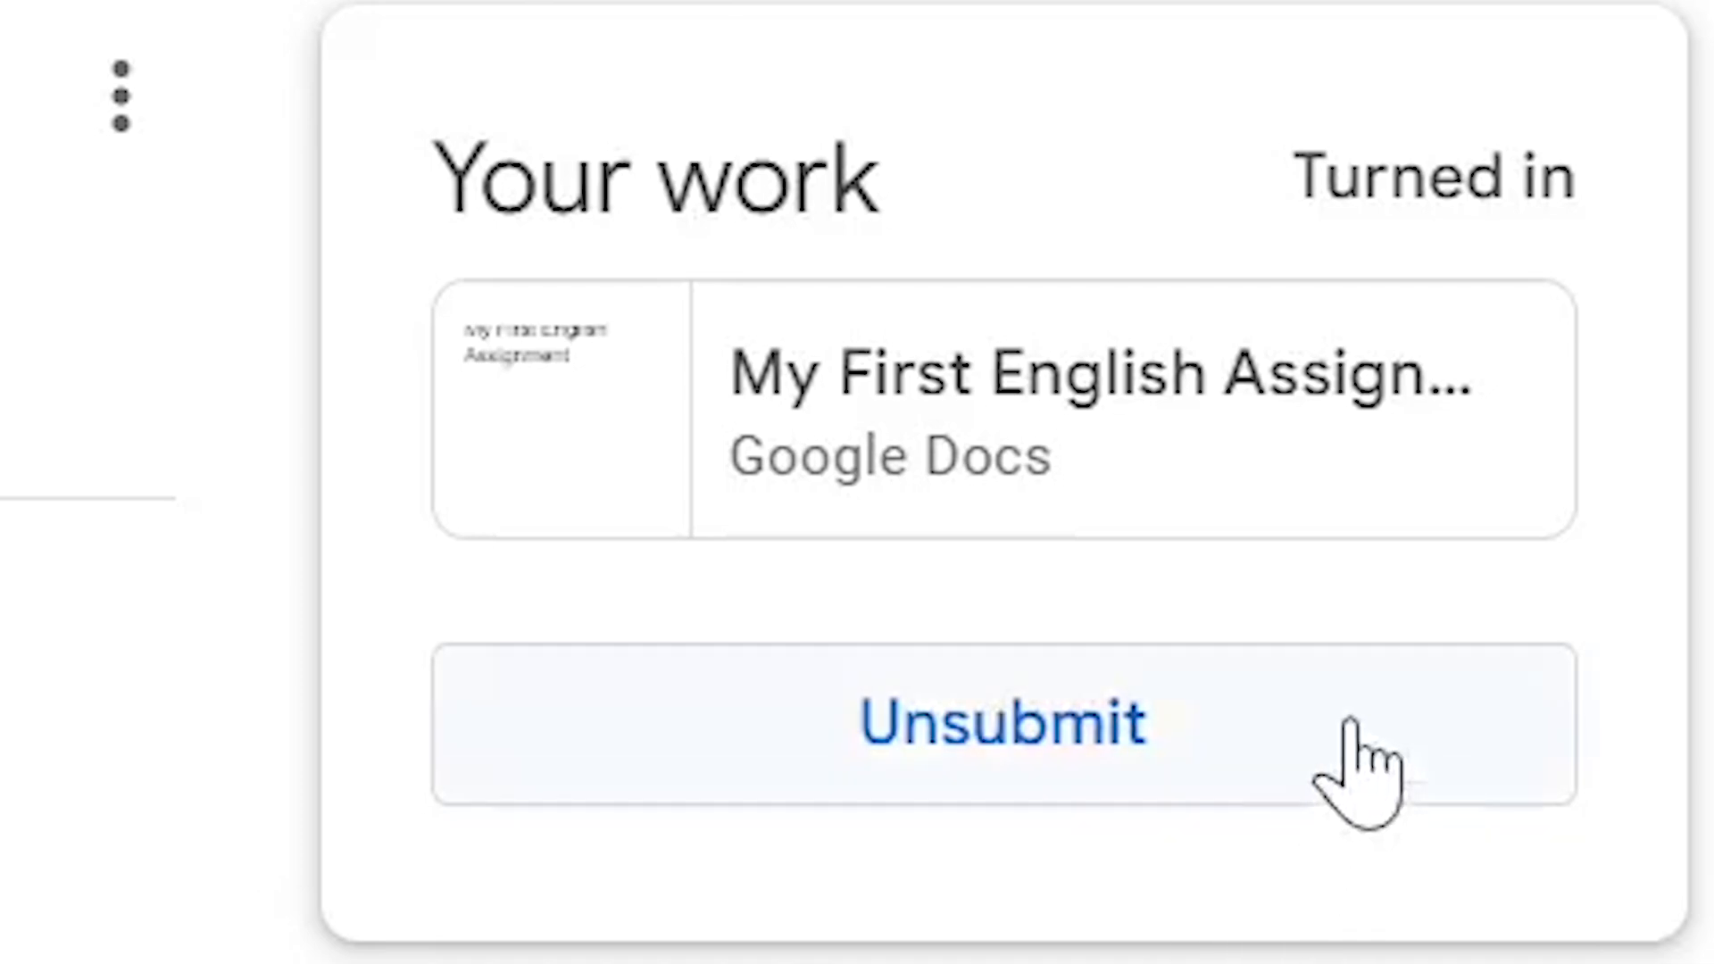